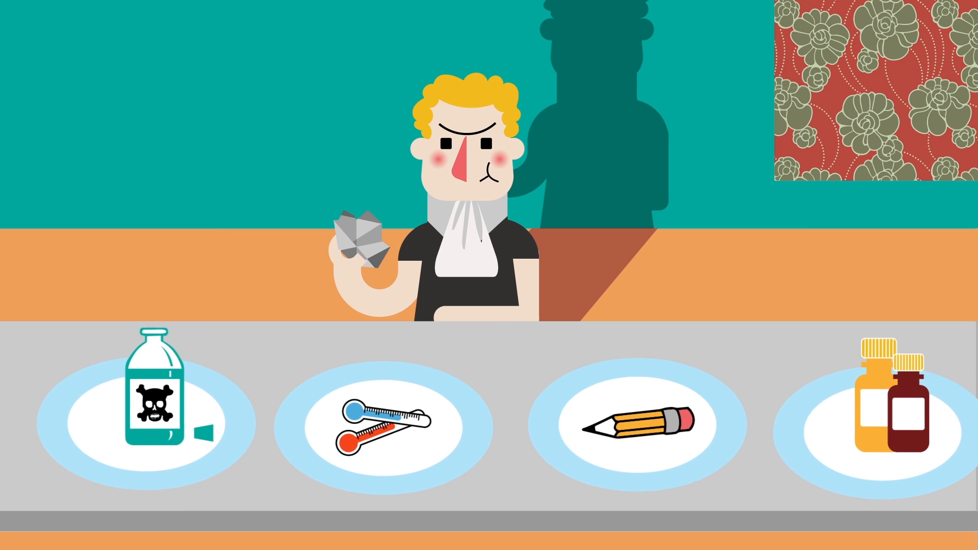
{"action": "scroll", "scroll_direction": "left", "scroll_amount": 3}
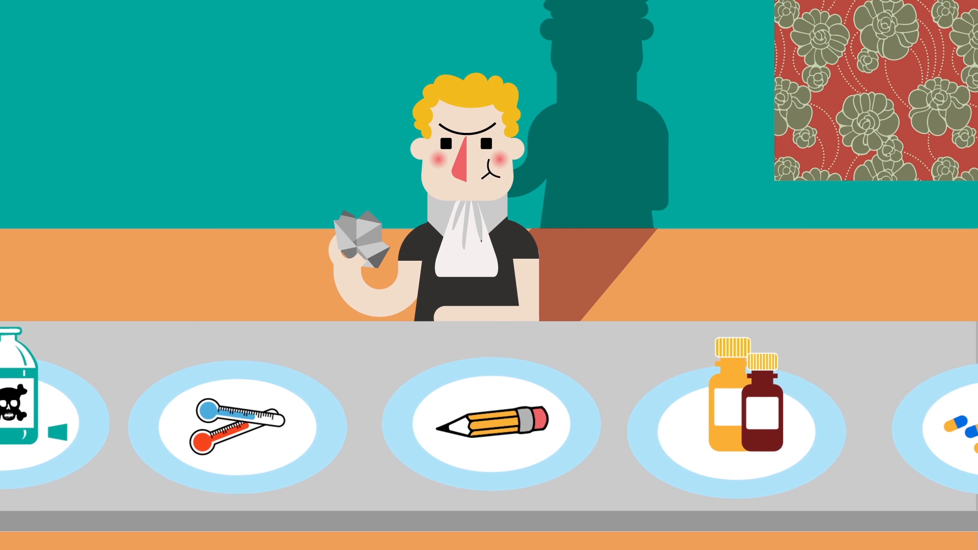